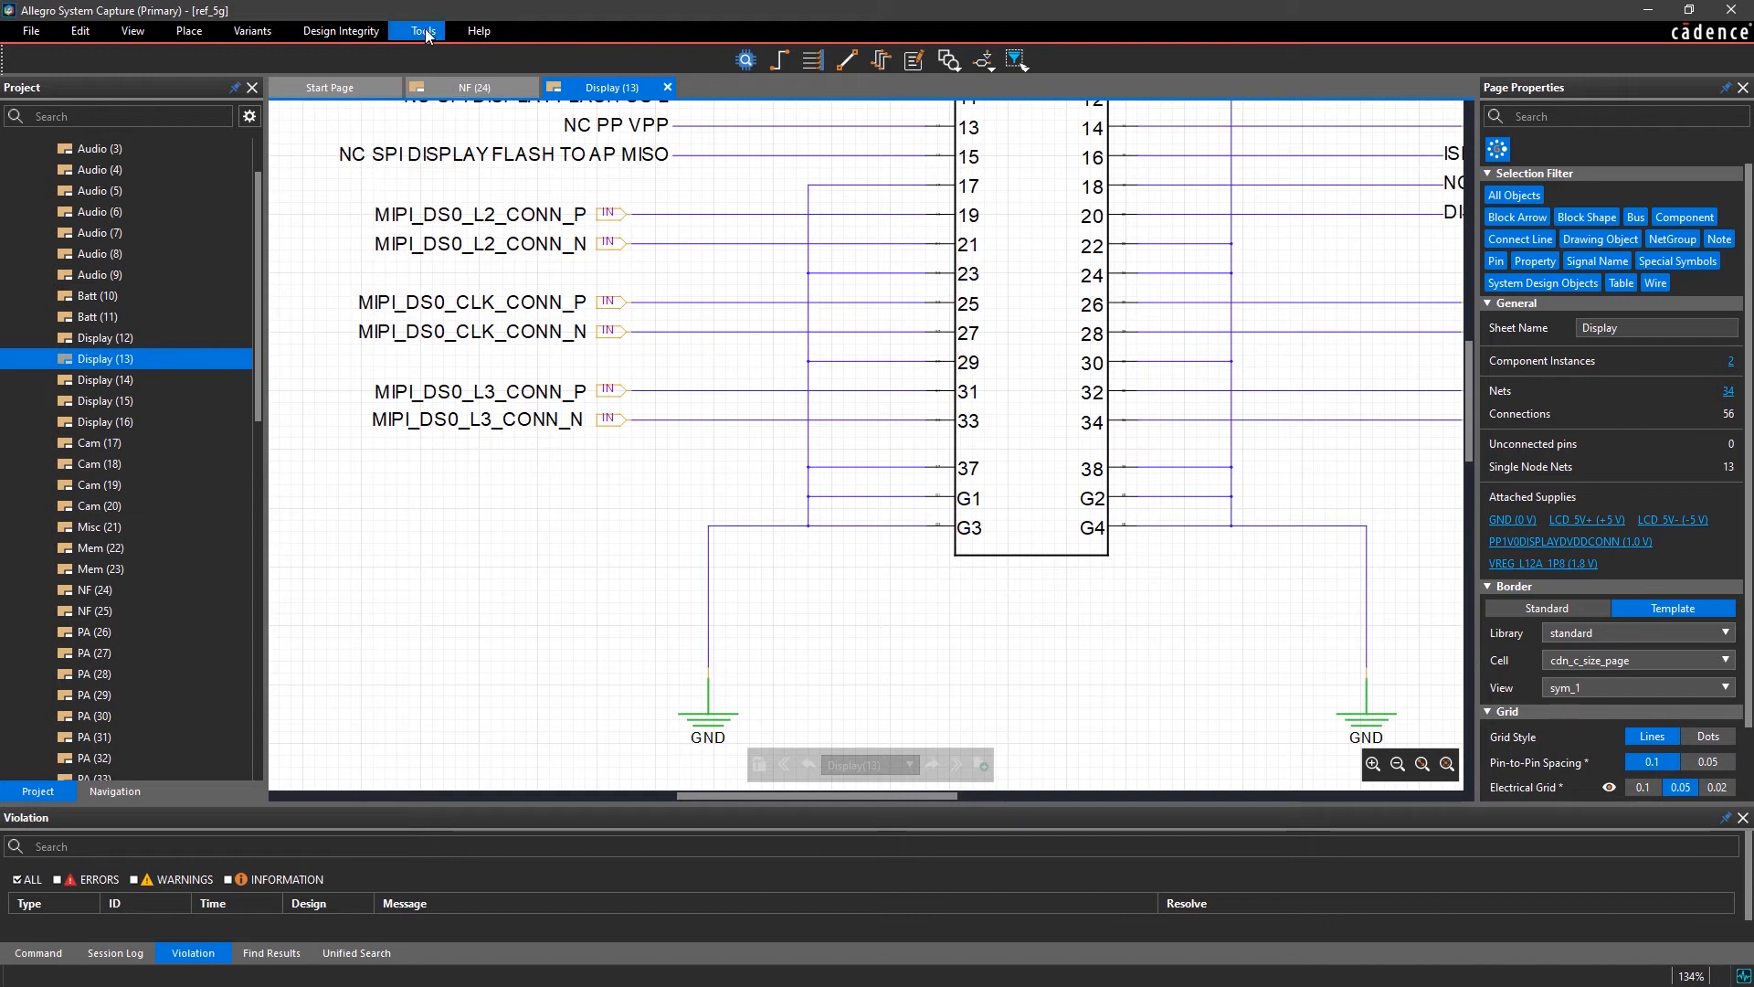
Auto-create the schematic's differential pairs via Tools and dismiss the completion message.
{"action": "left_click", "coordinate": [423, 30]}
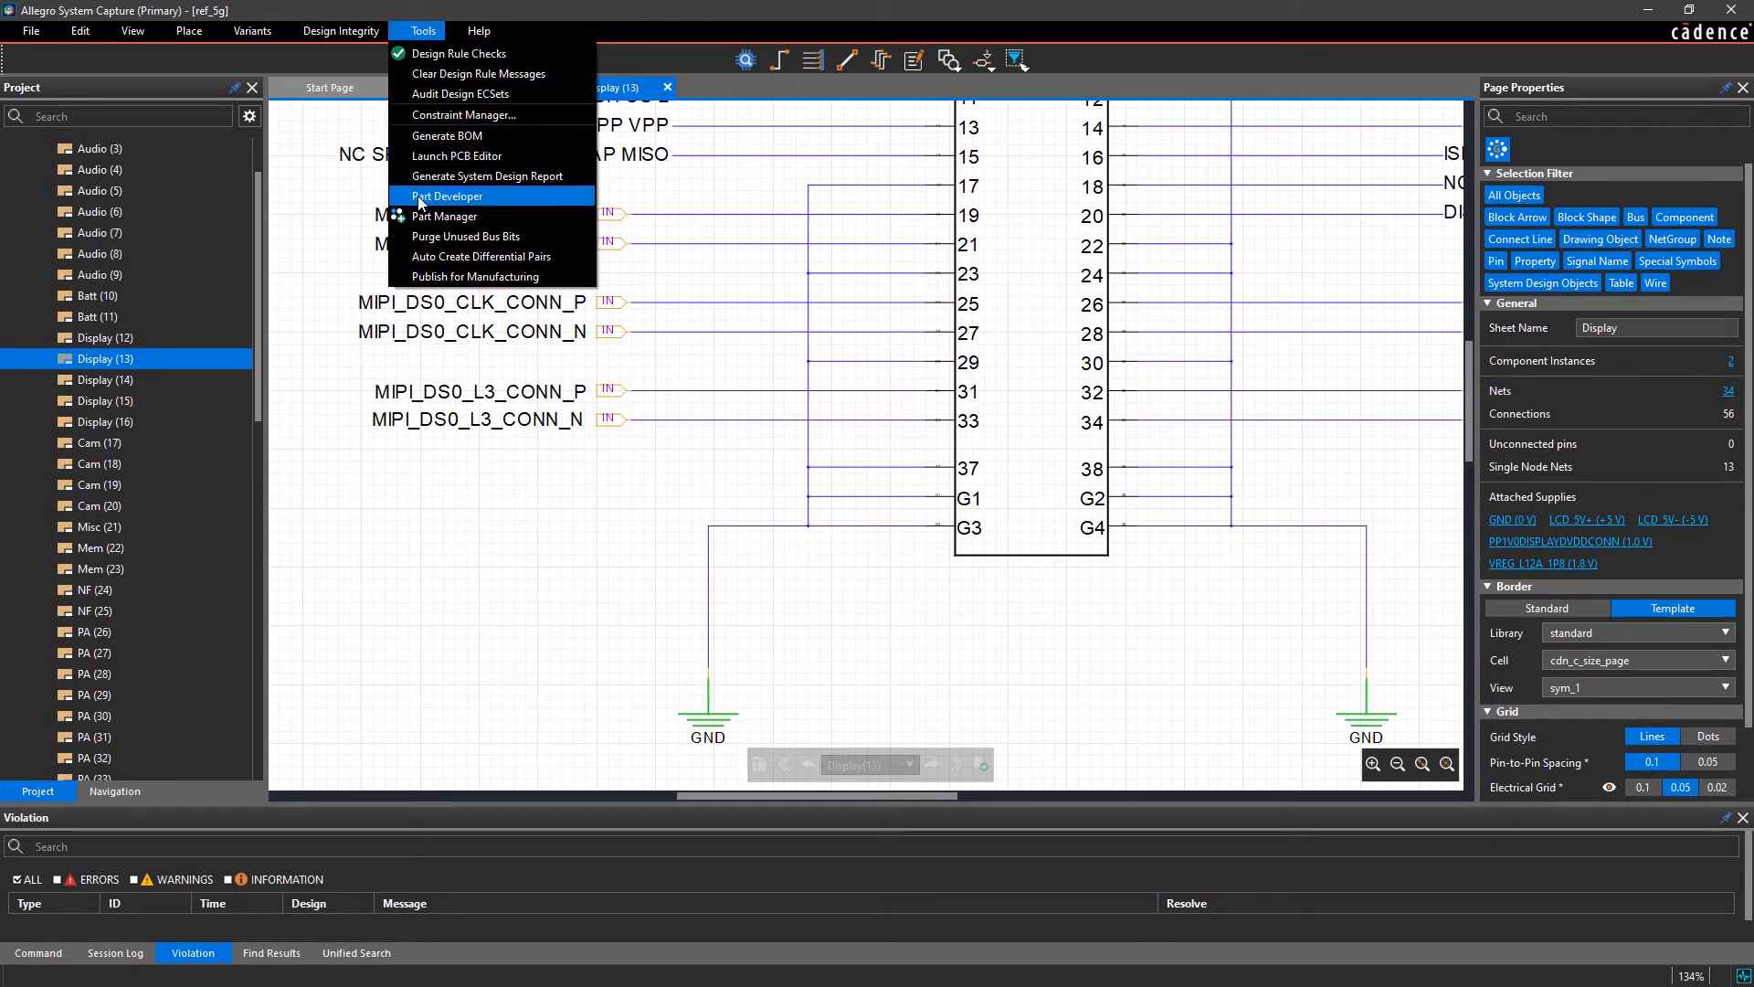
{"action": "left_click", "coordinate": [482, 256]}
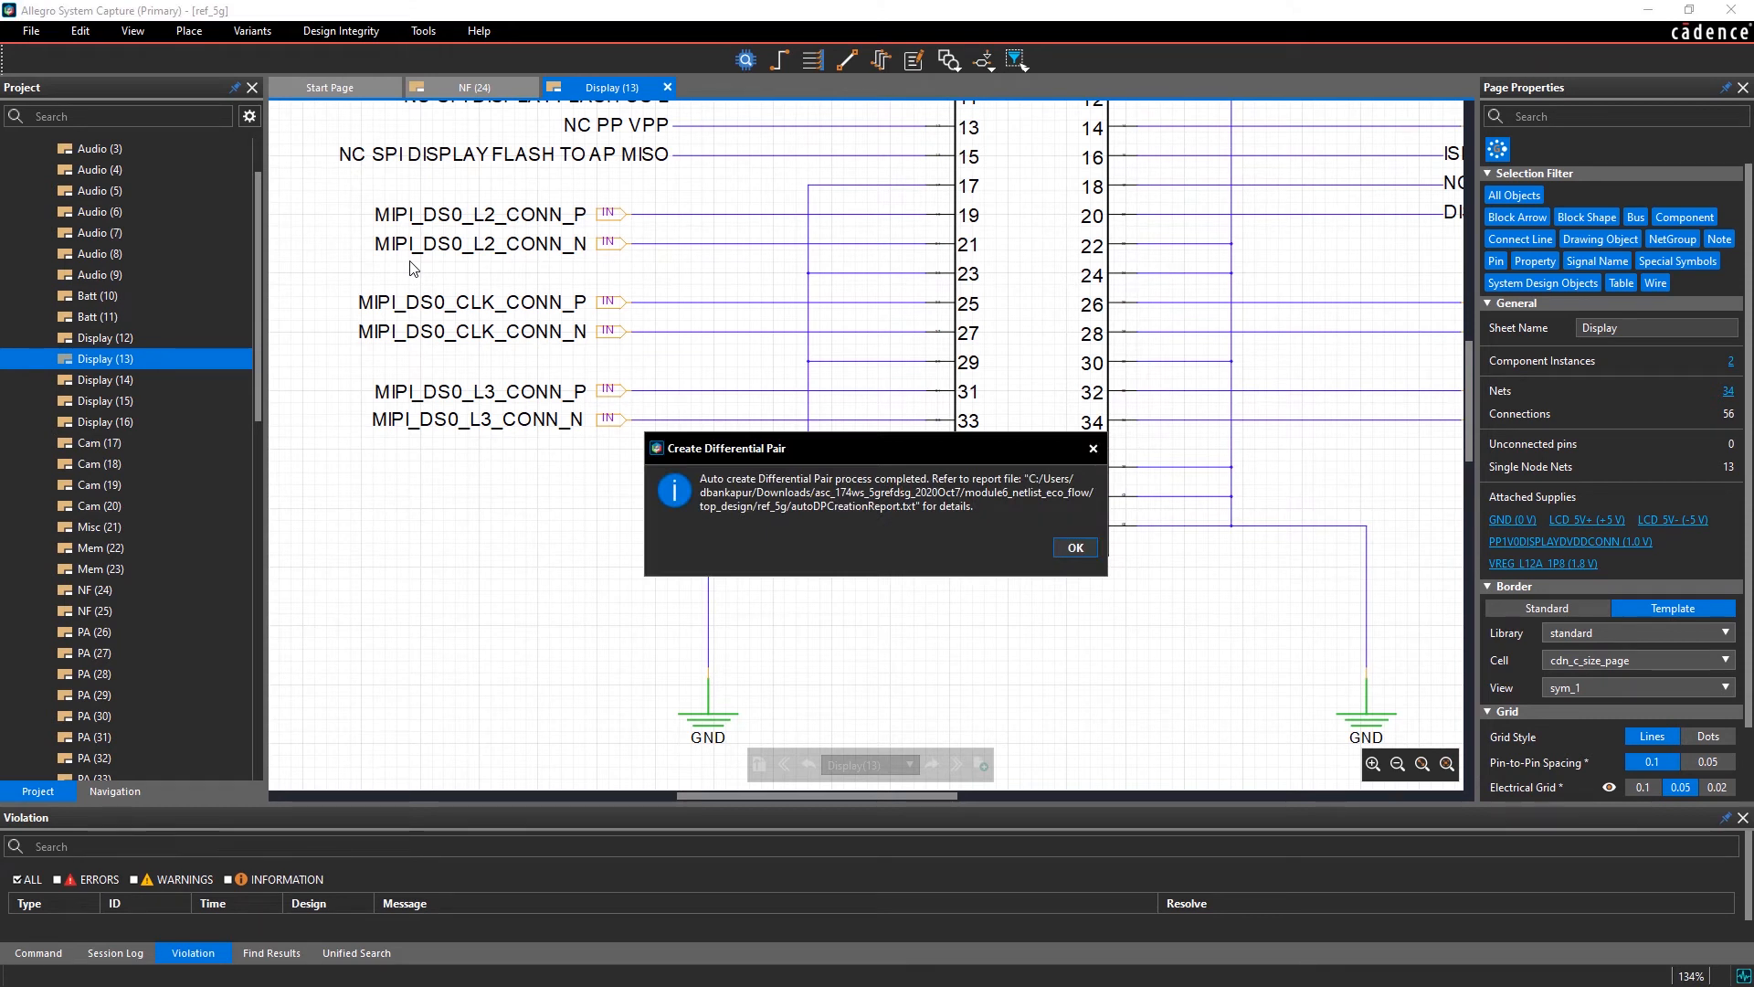
{"action": "left_click", "coordinate": [1072, 548]}
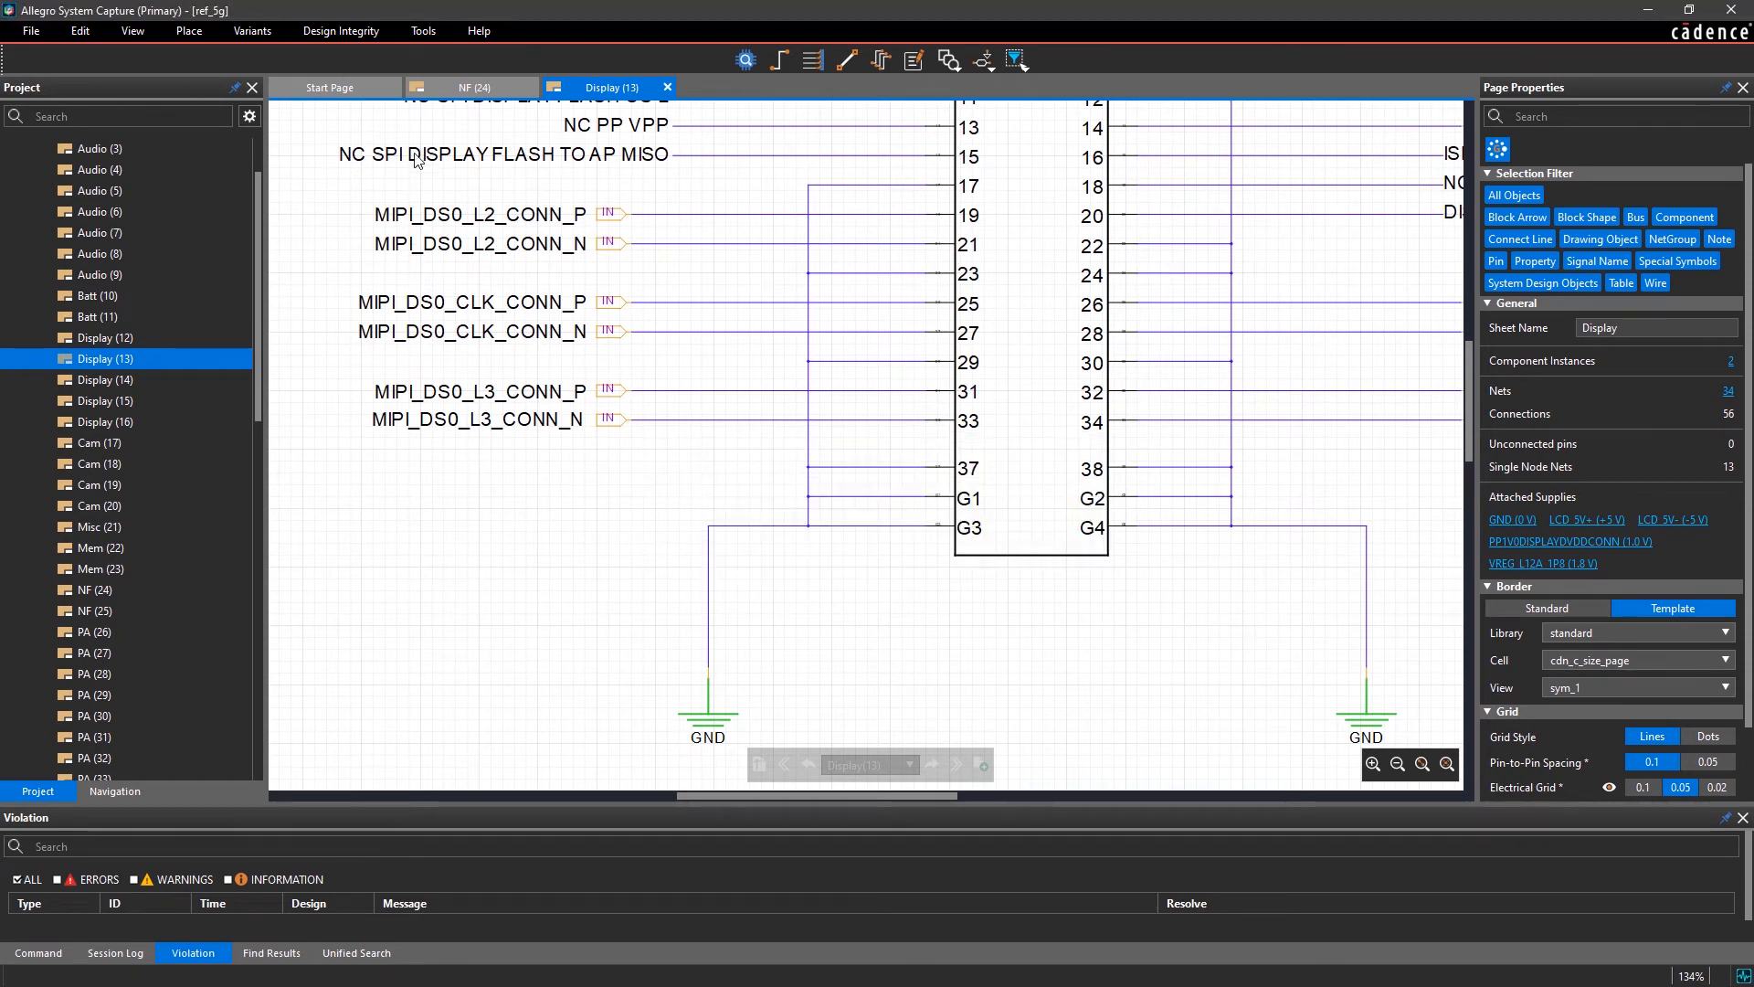
Create electrical constraint set DIFF1 with 100 Ohm target impedance and MG_MIPI 0 mil:5 mil delay.
{"action": "left_click", "coordinate": [423, 31]}
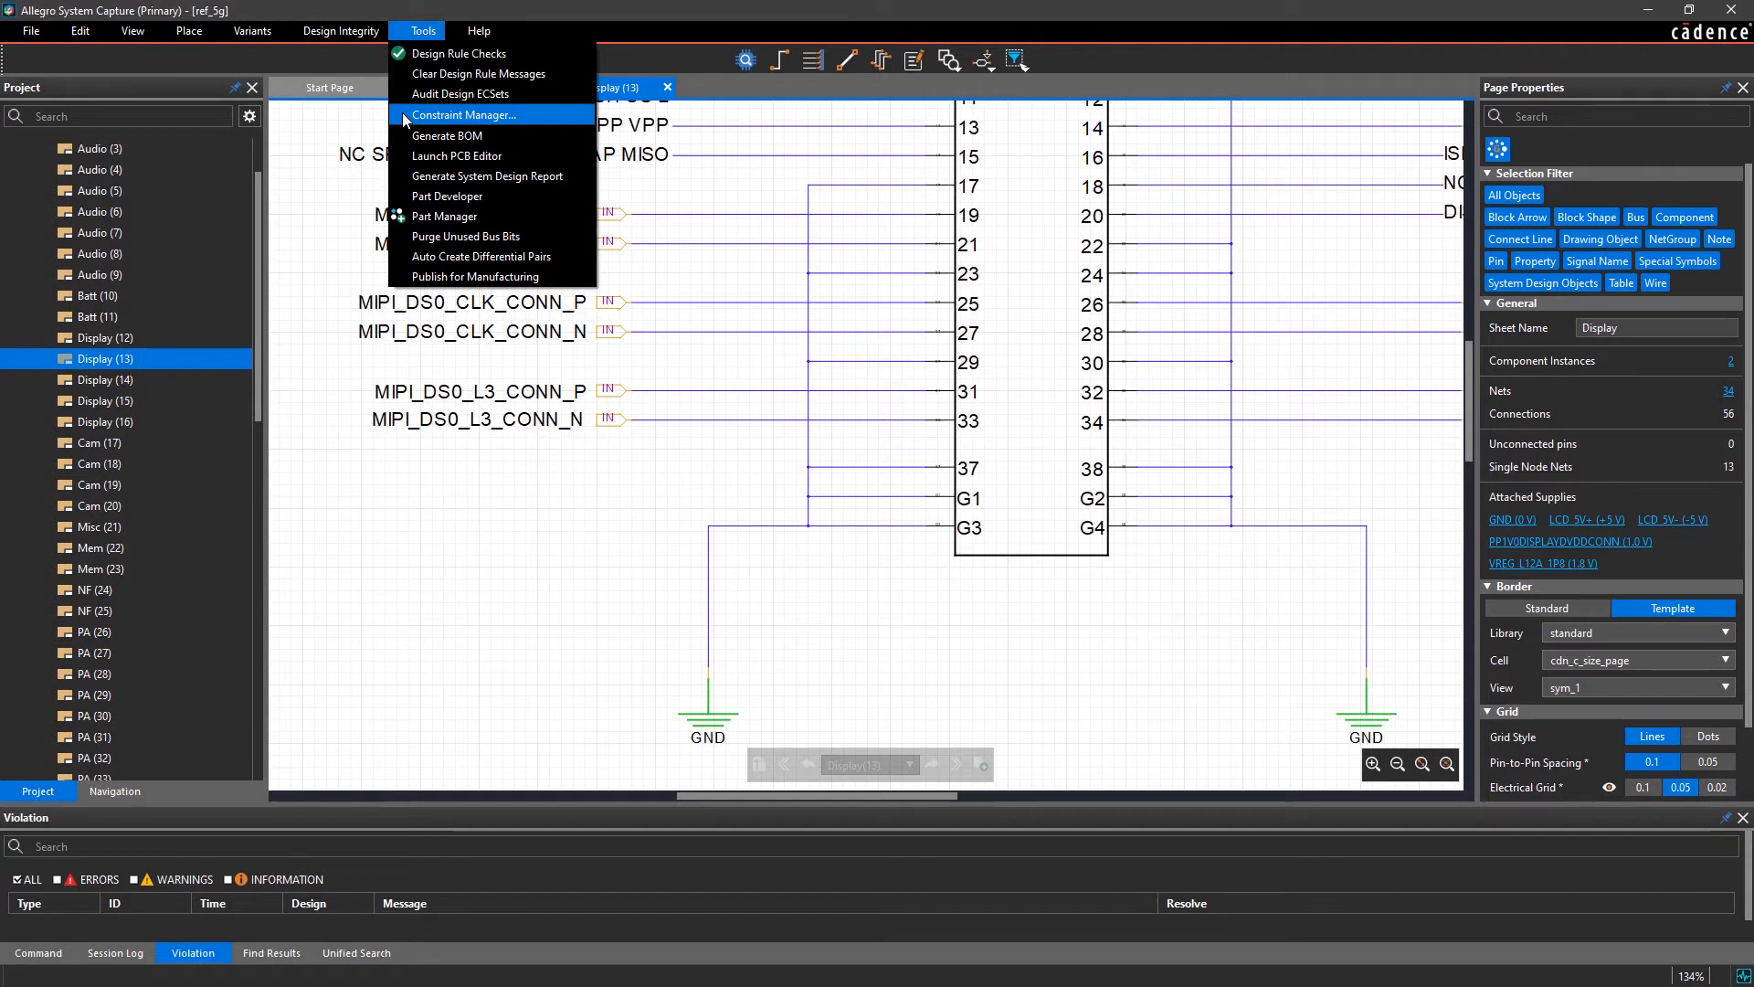
{"action": "left_click", "coordinate": [465, 115]}
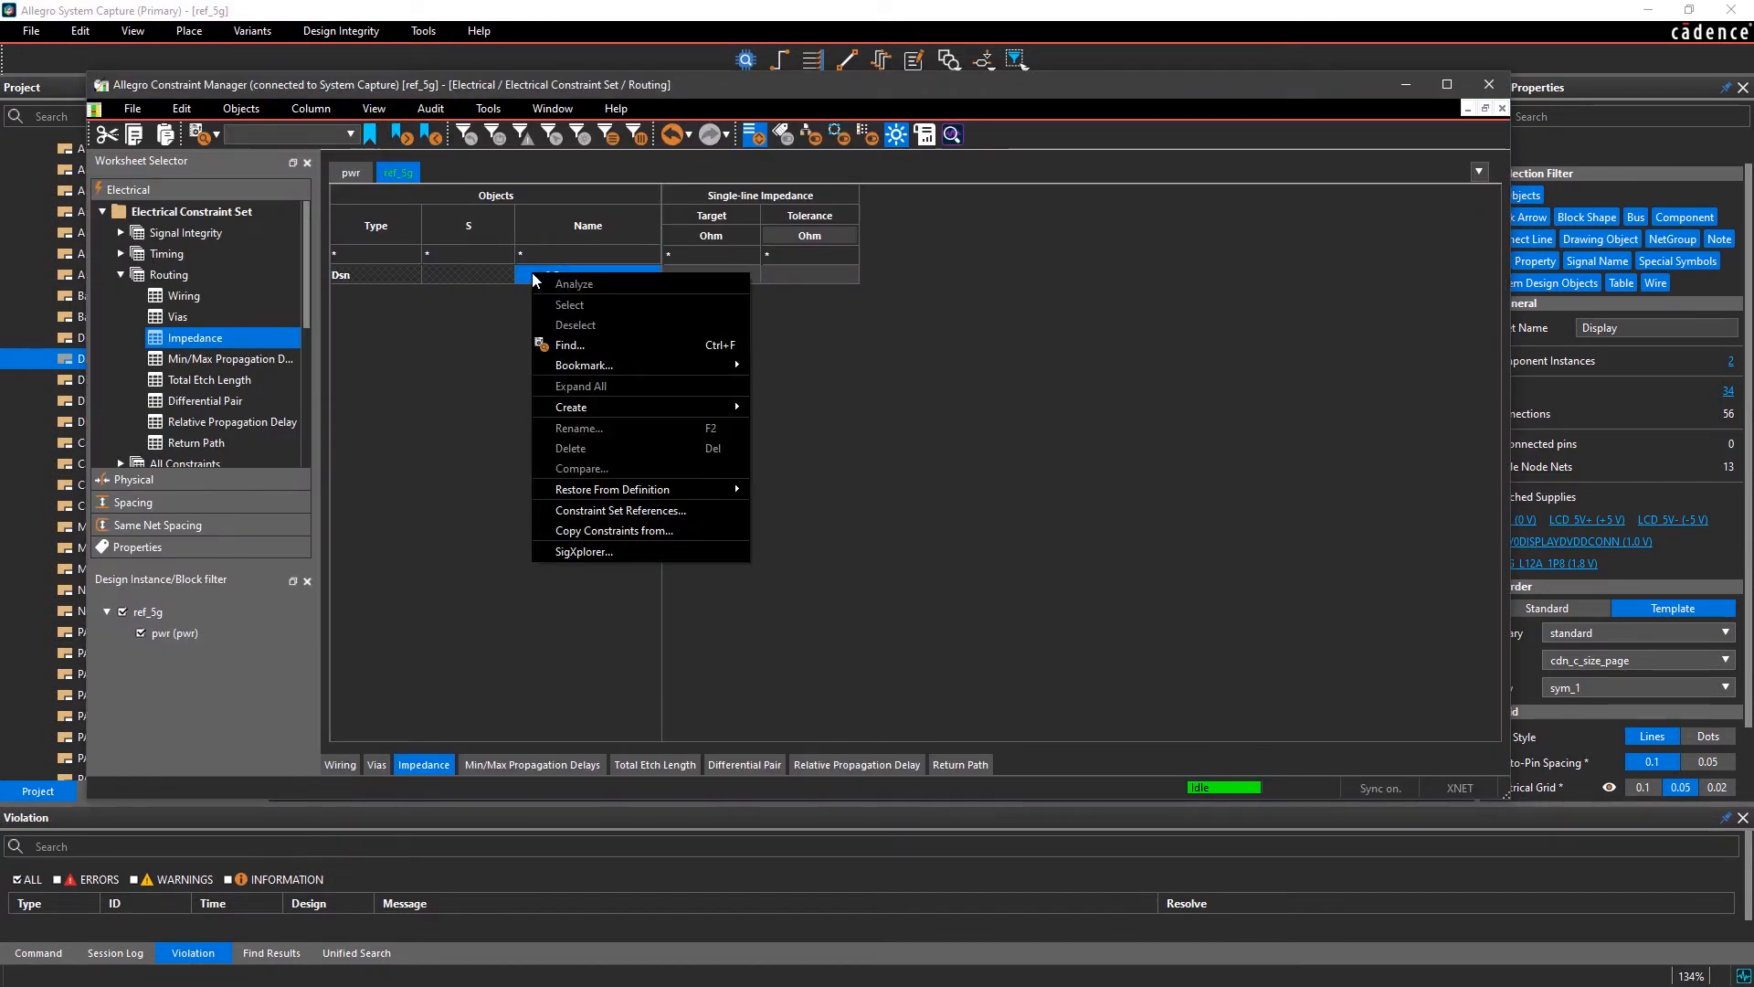
{"action": "mouse_move", "coordinate": [569, 405]}
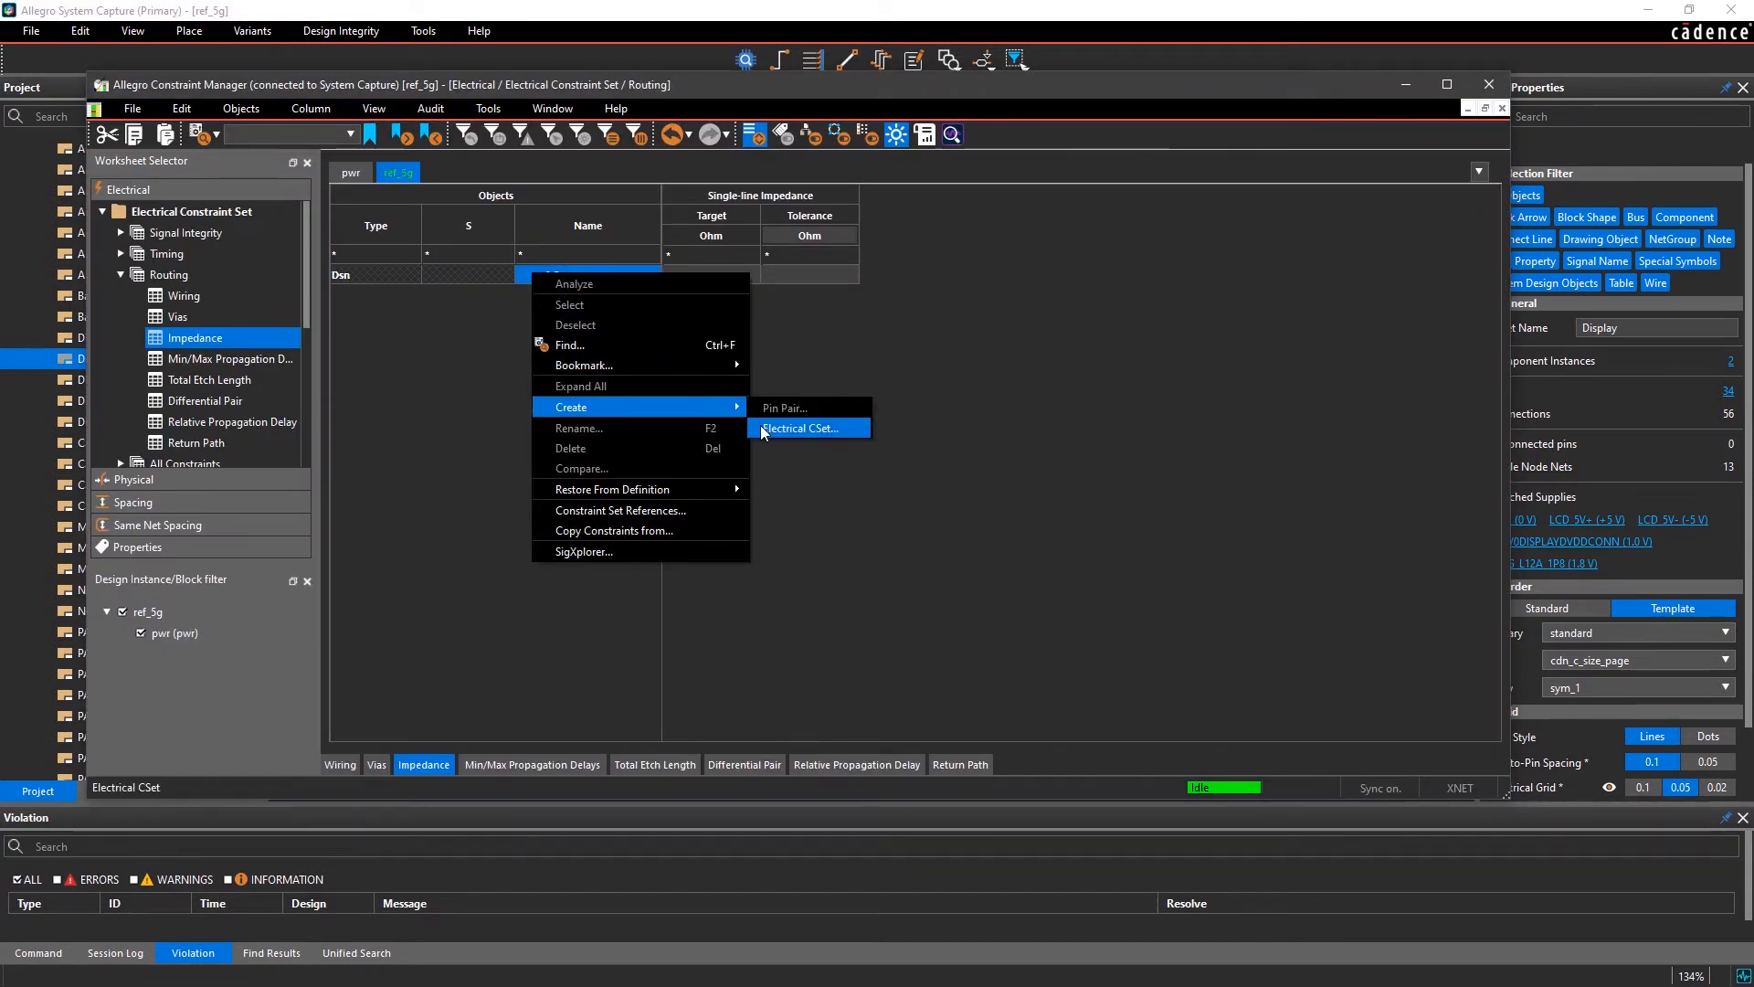
{"action": "left_click", "coordinate": [803, 428]}
{"action": "type", "text": "100"}
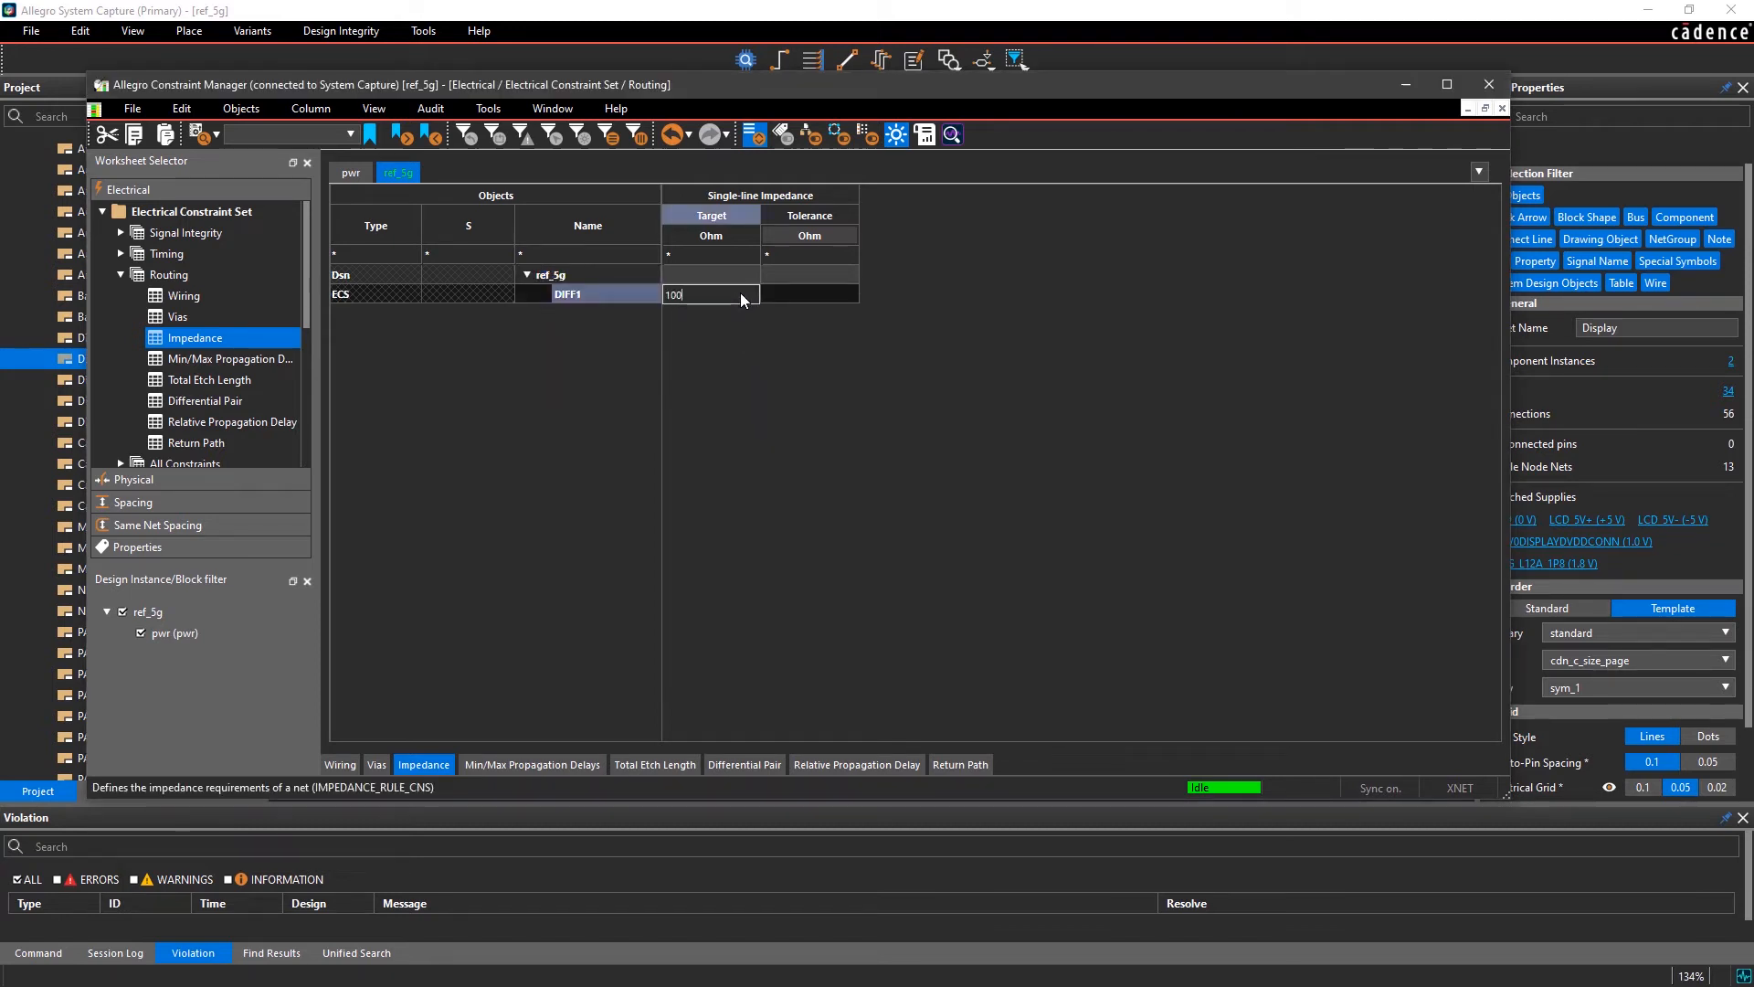
{"action": "left_click", "coordinate": [808, 294]}
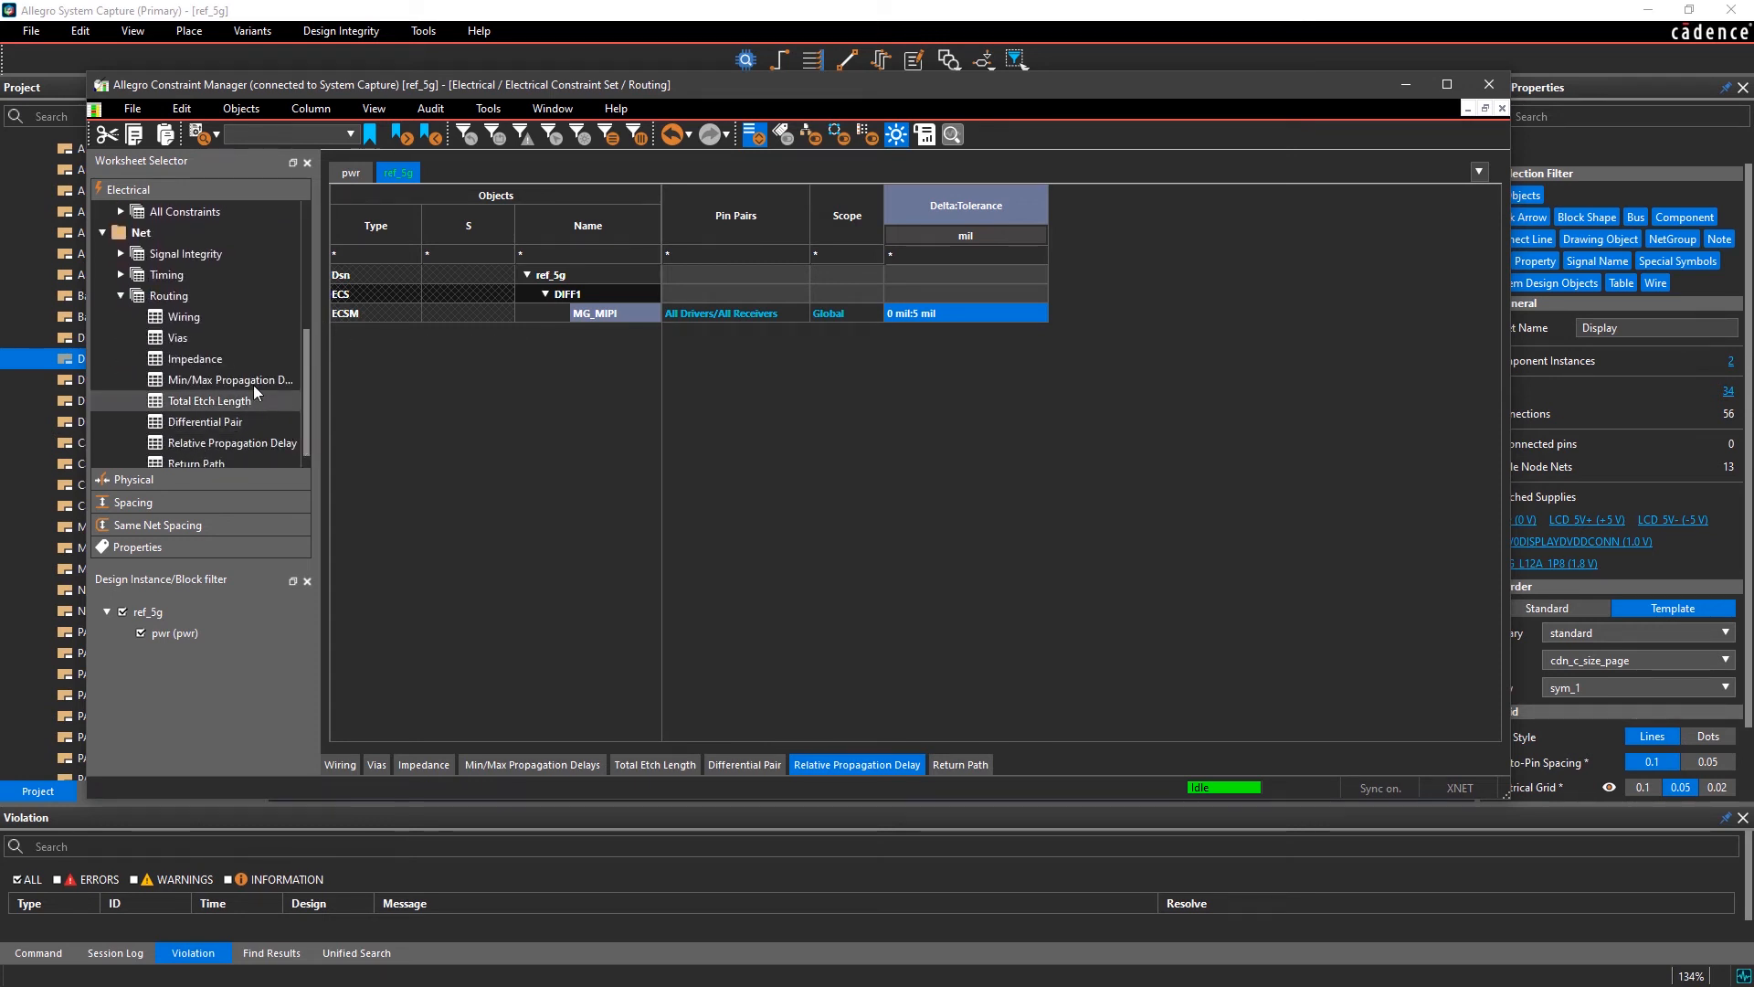
Assign DIFF1 to the DS0 L0–L3 CONN diff pairs on the Impedance worksheet, then view Relative Propagation Delay.
{"action": "left_click", "coordinate": [195, 358]}
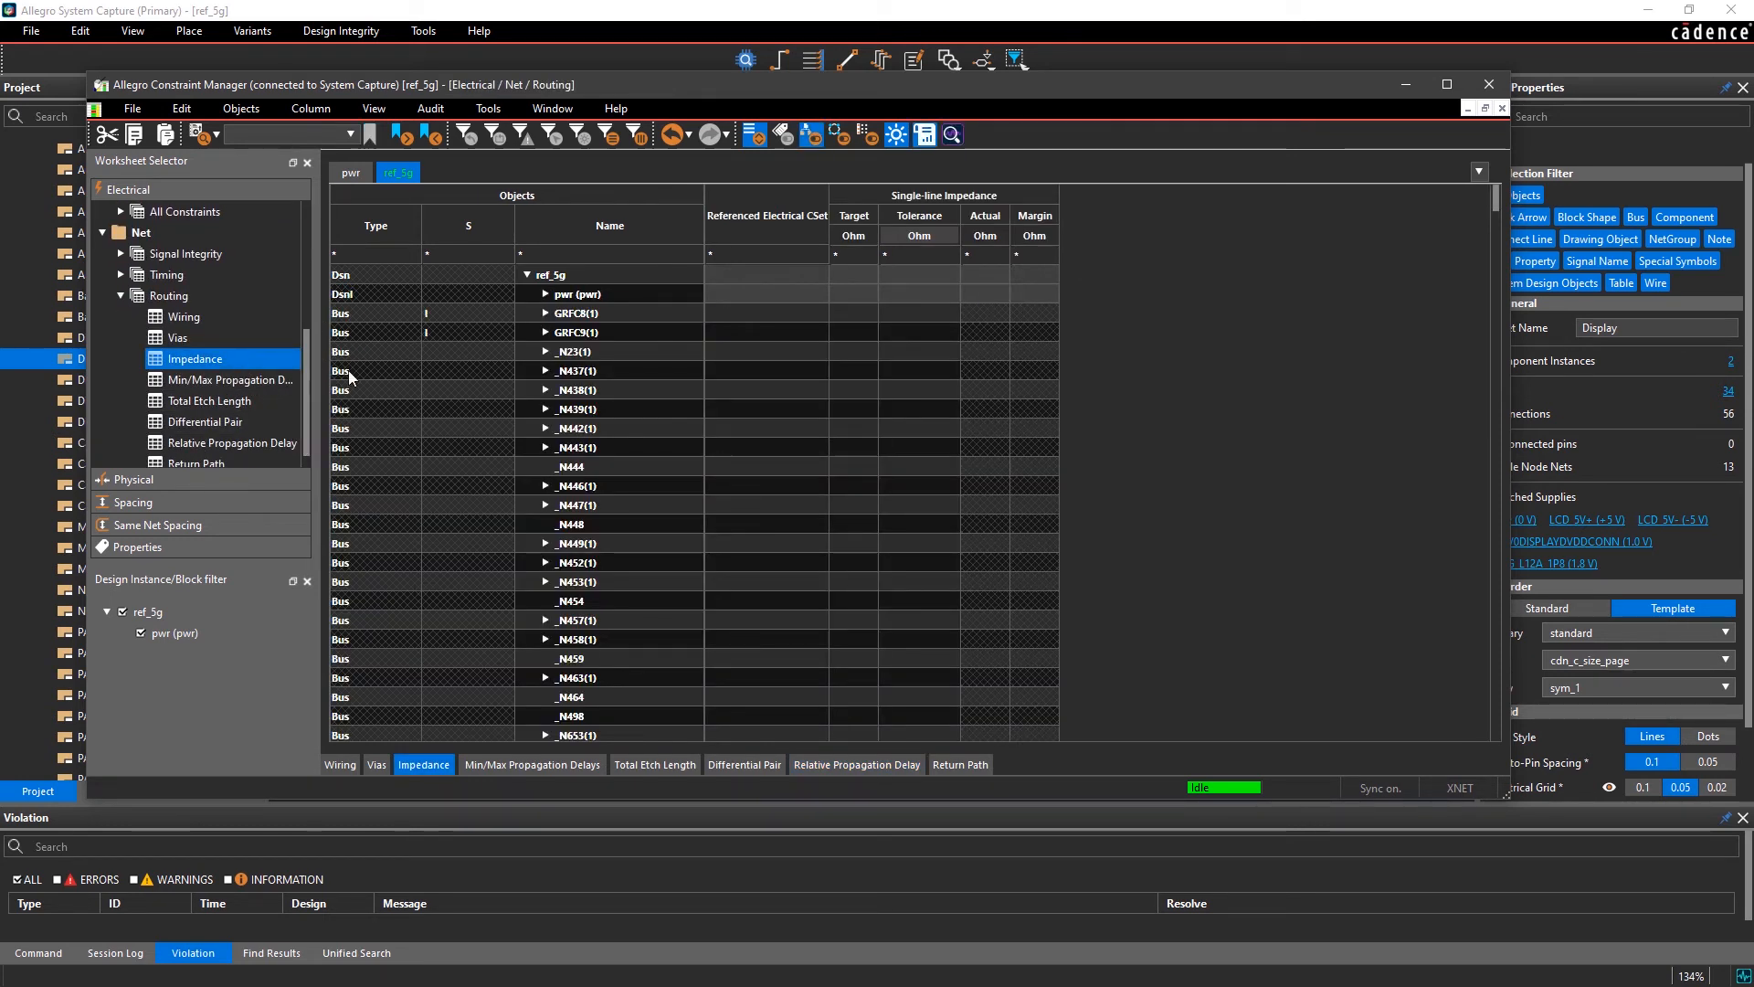
{"action": "scroll", "scroll_direction": "down", "scroll_amount": 3}
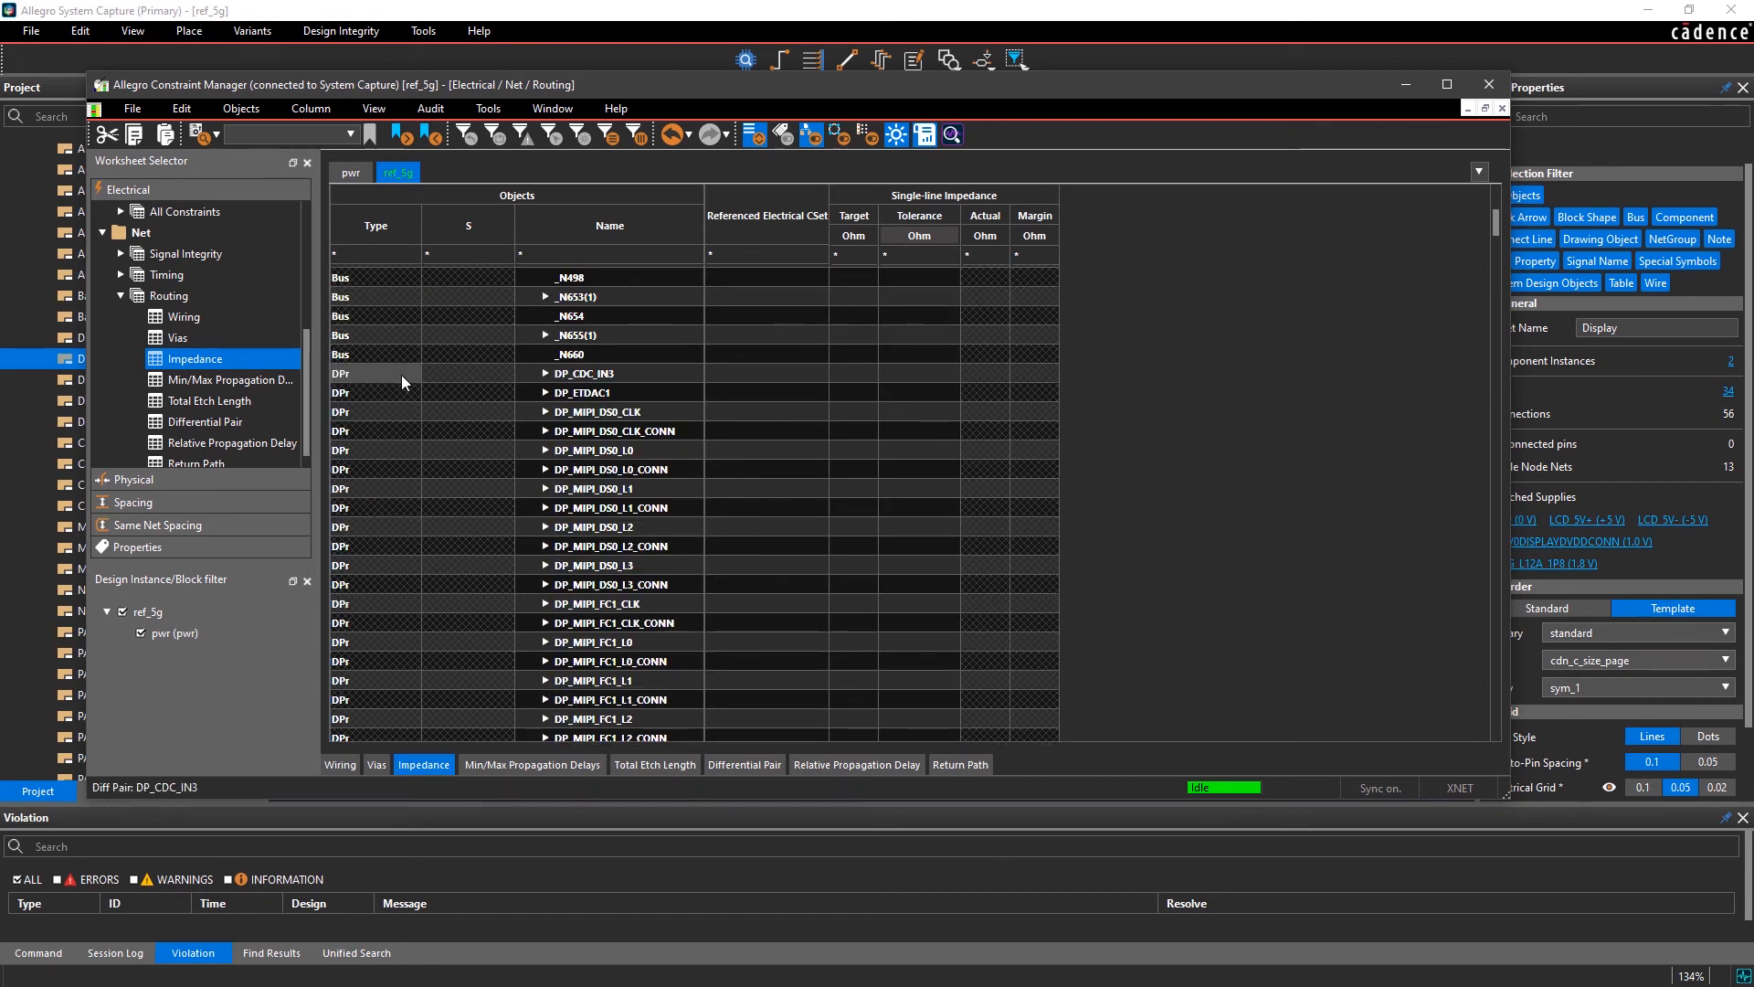
{"action": "left_click", "coordinate": [766, 469]}
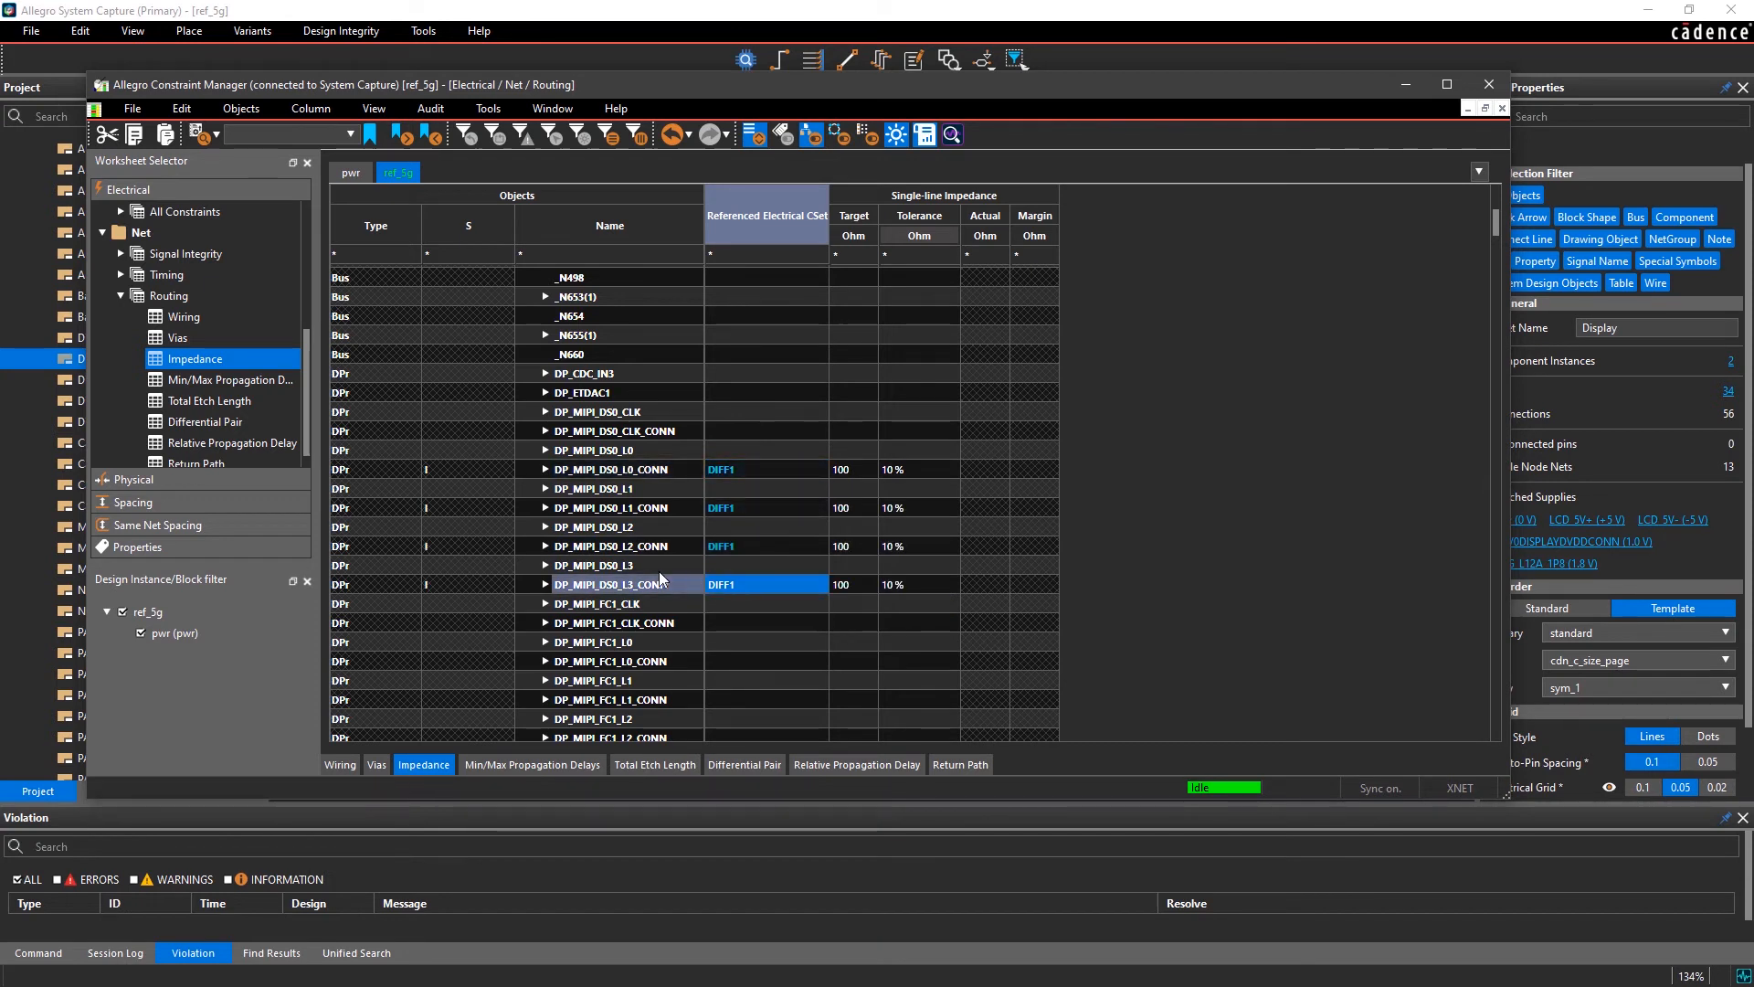
{"action": "left_click", "coordinate": [856, 764]}
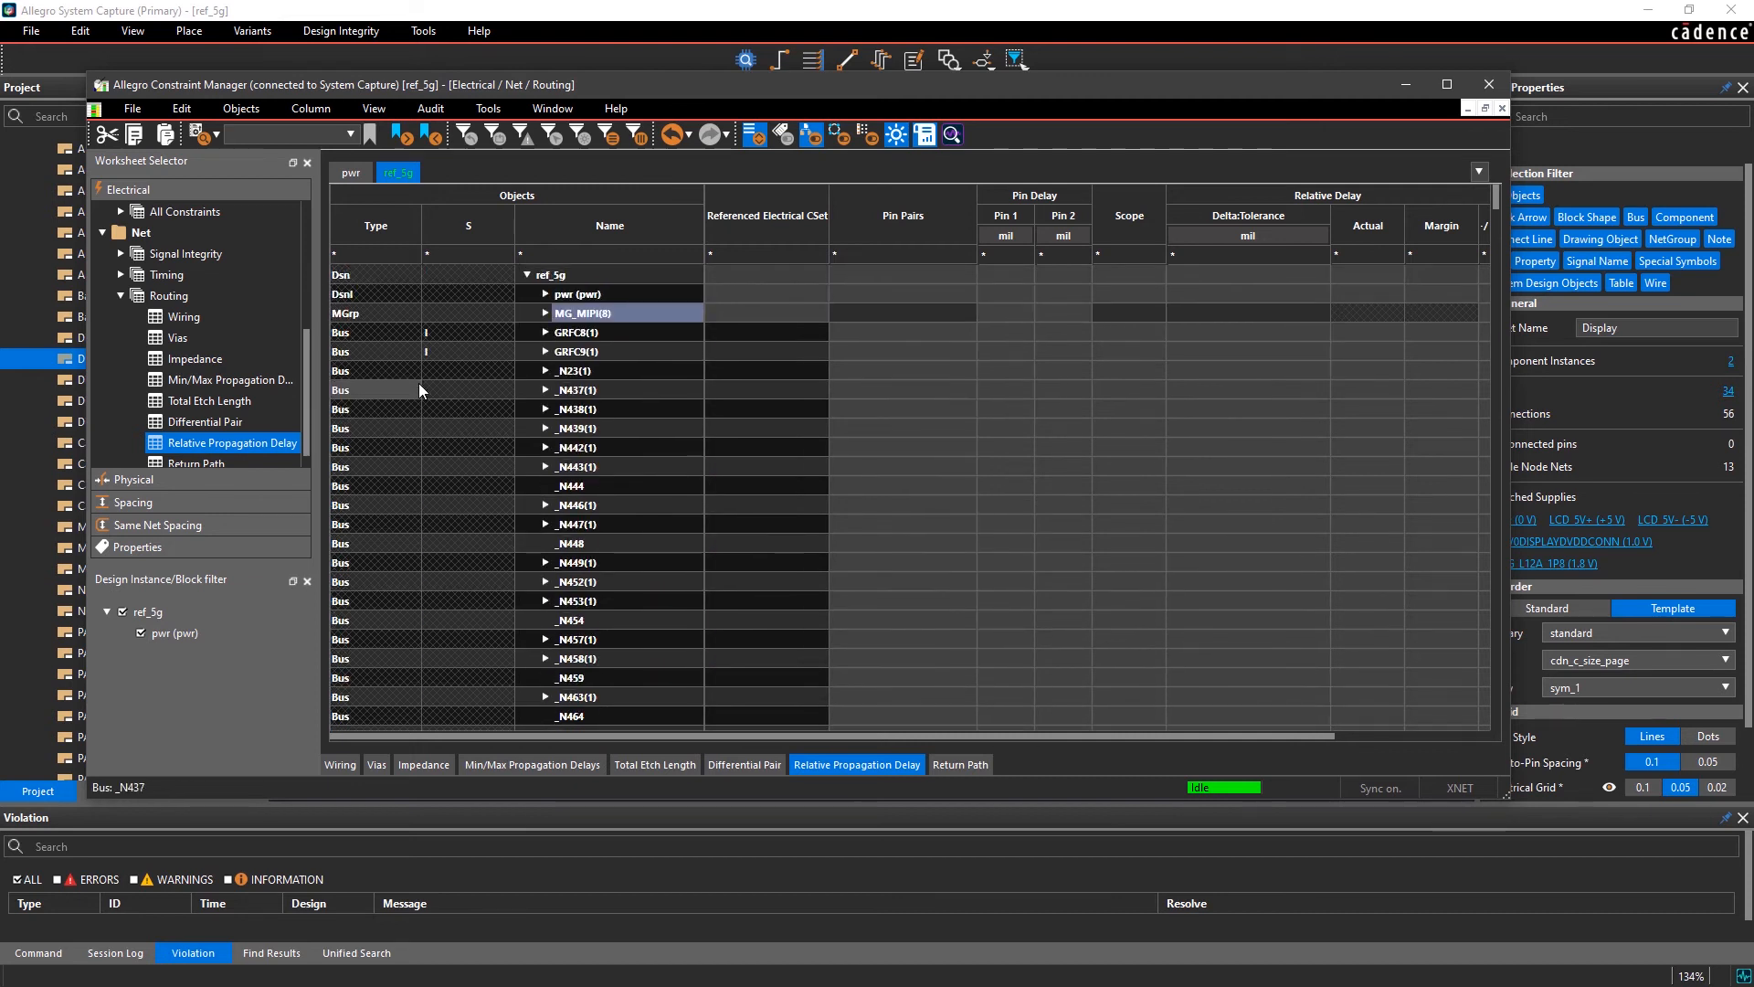
{"action": "left_click", "coordinate": [546, 313]}
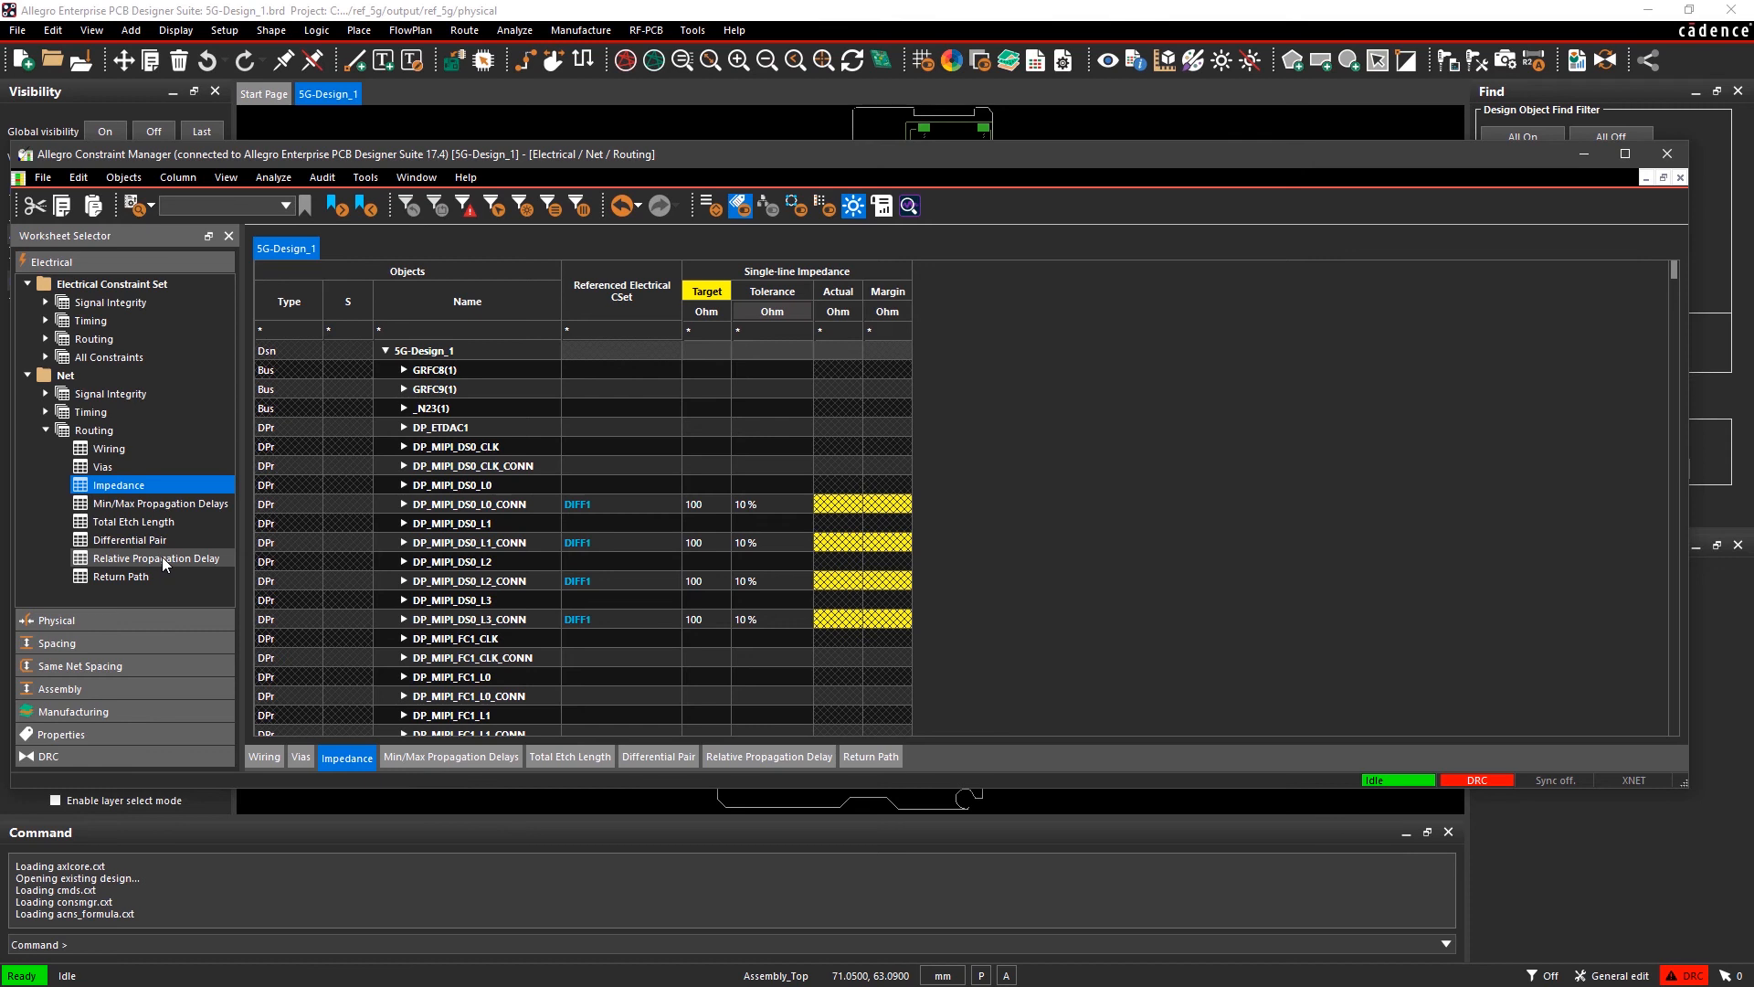
Expand MG_MIPI(8) on the Relative Propagation Delay worksheet to list its DIFF1 nets at 0 mm:0.127 mm.
{"action": "left_click", "coordinate": [156, 558]}
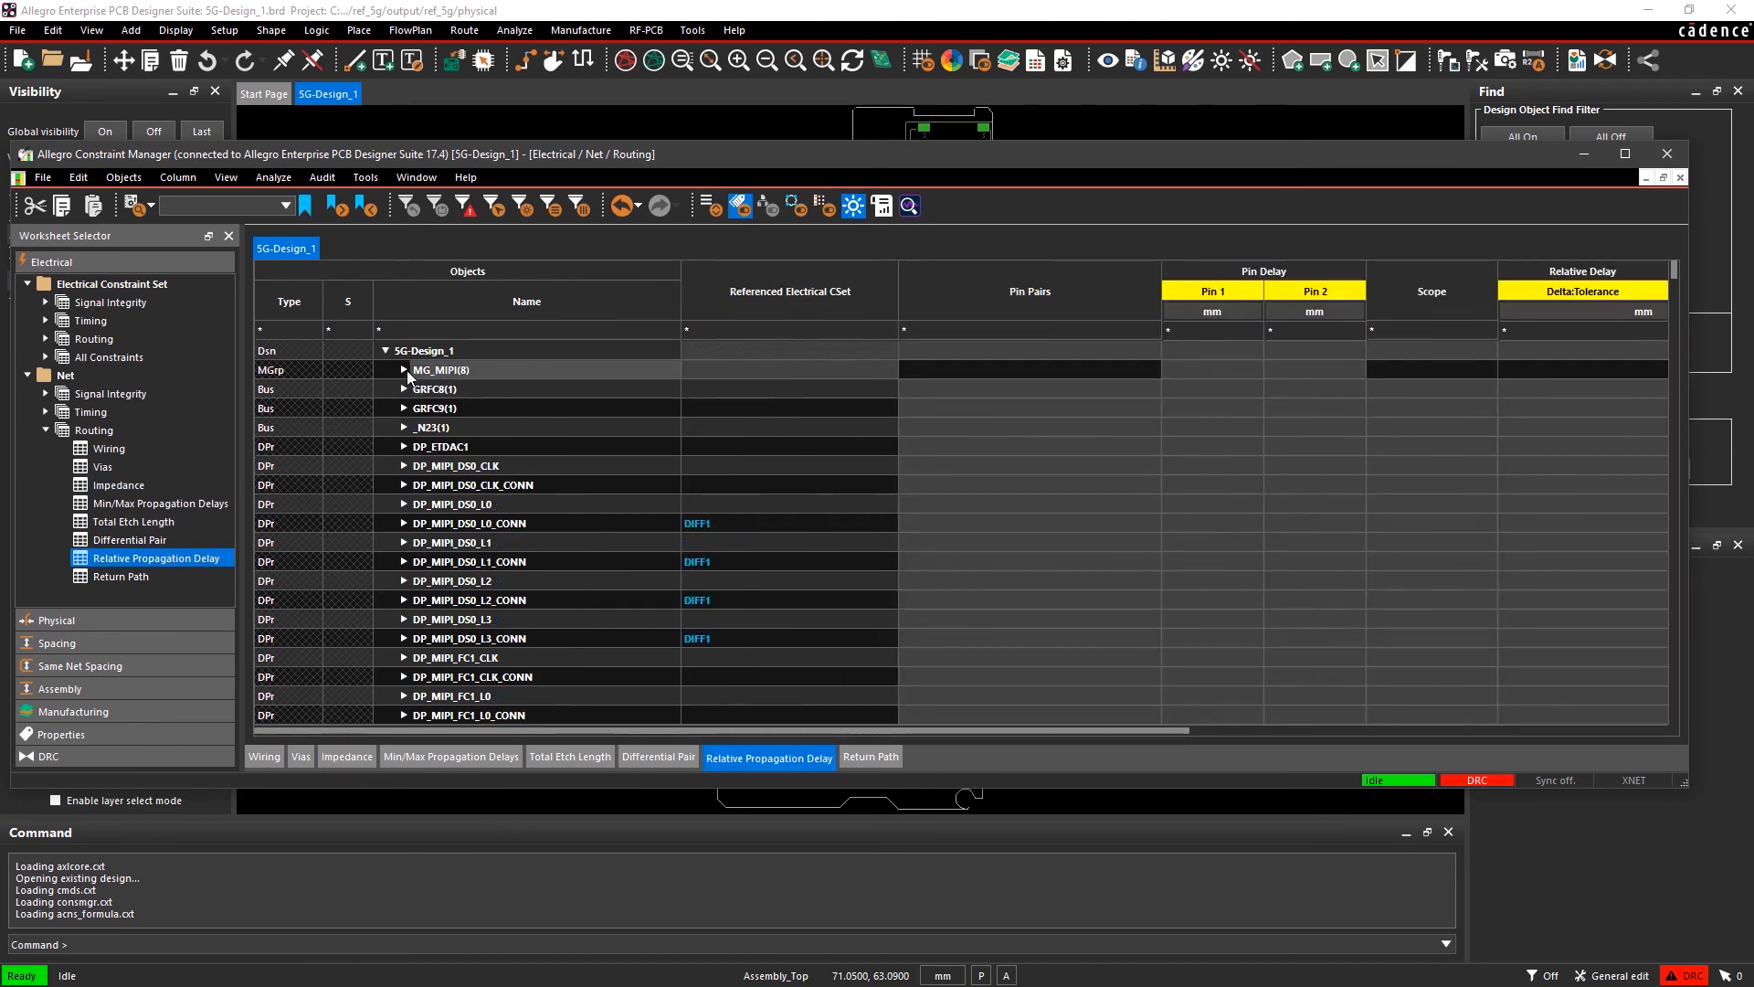
{"action": "left_click", "coordinate": [403, 369]}
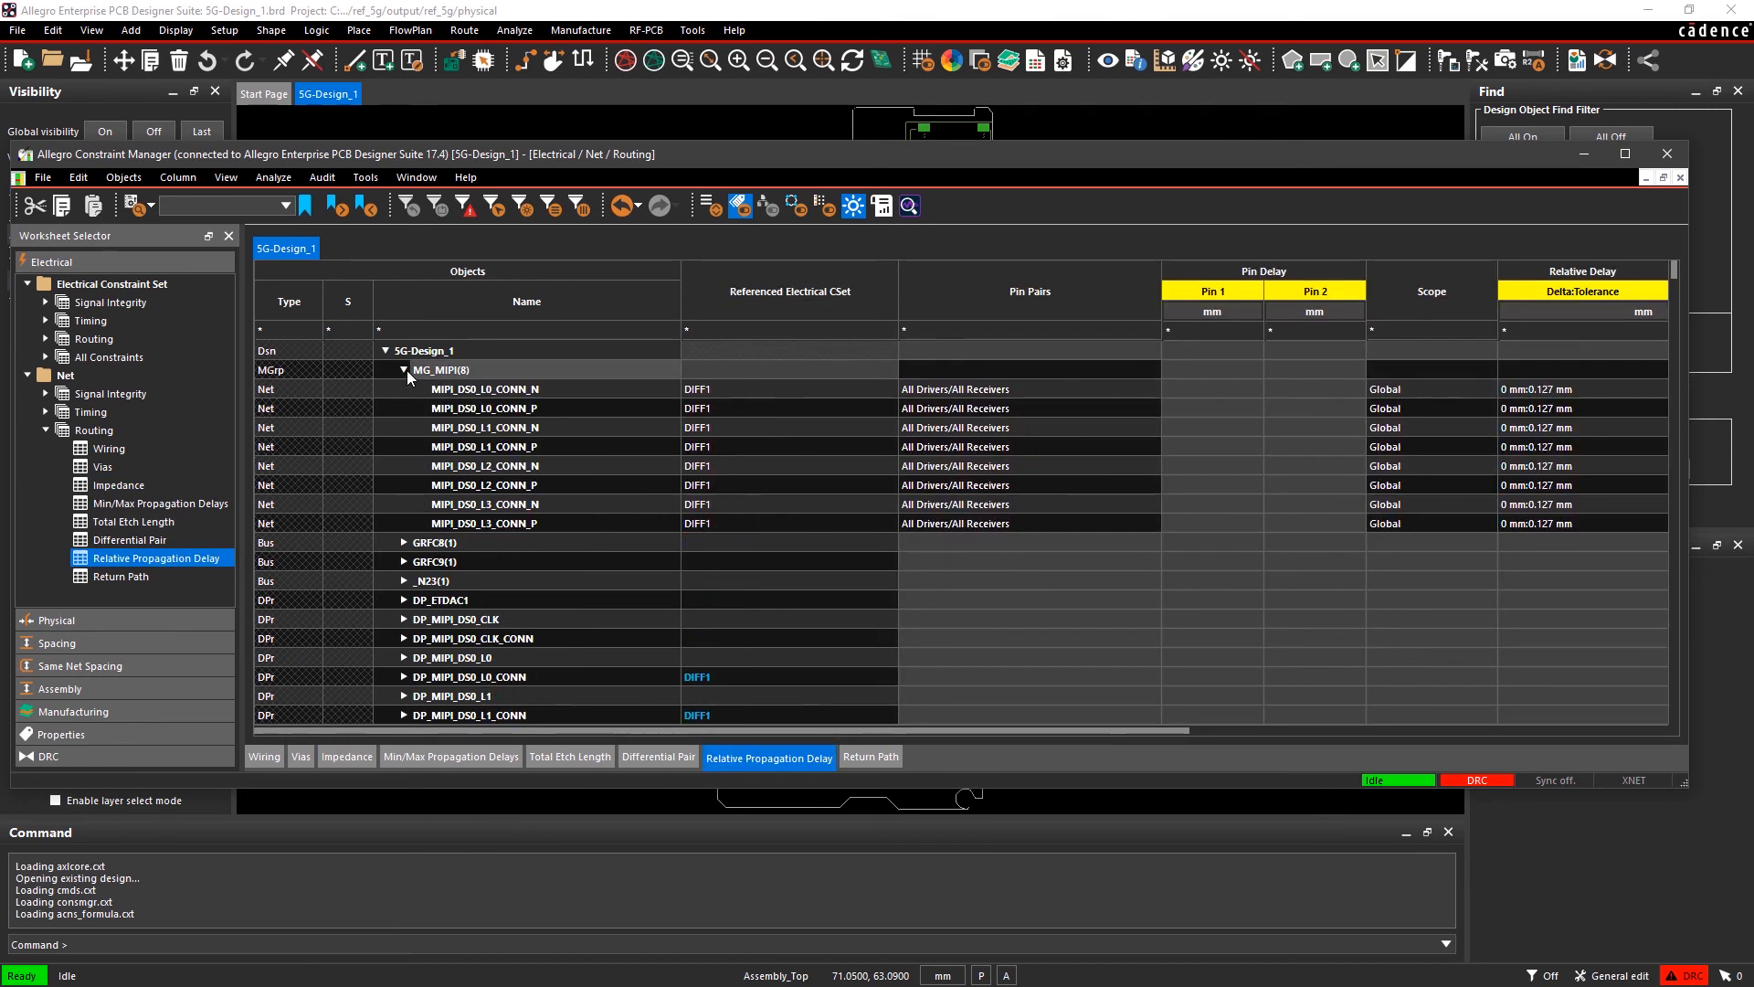